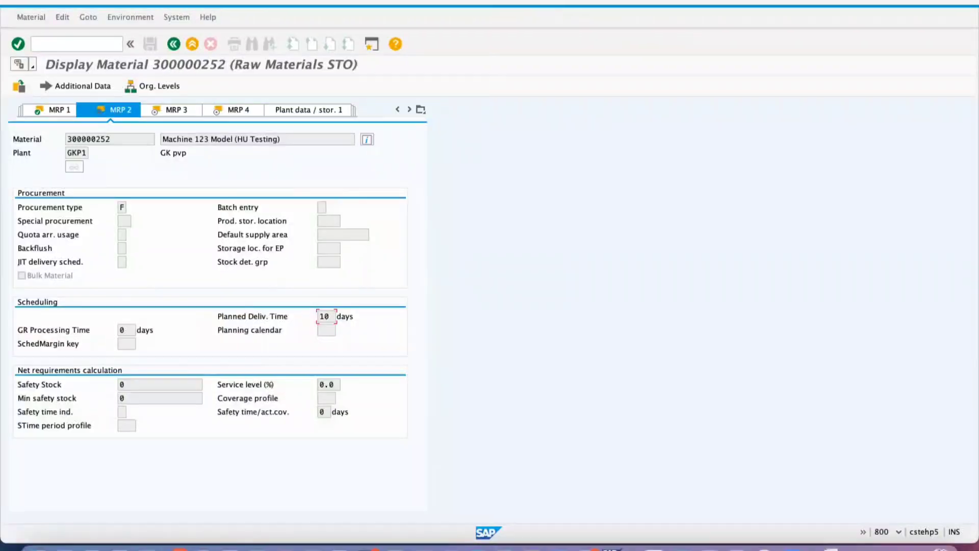
pyautogui.moveTo(741, 44)
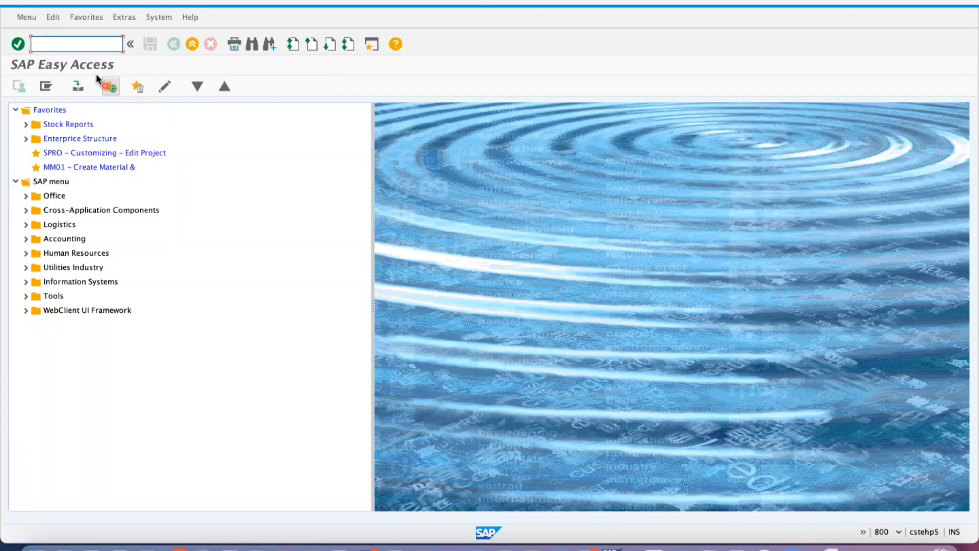
# - Start the RSUSR200 user logon report via /NRSUSR200 from the command field history
pyautogui.click(75, 42)
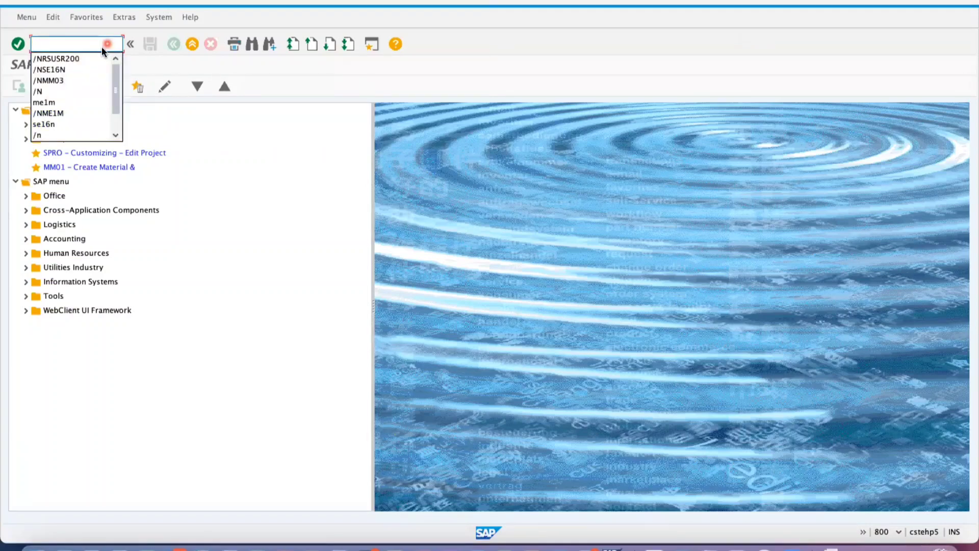
pyautogui.click(56, 58)
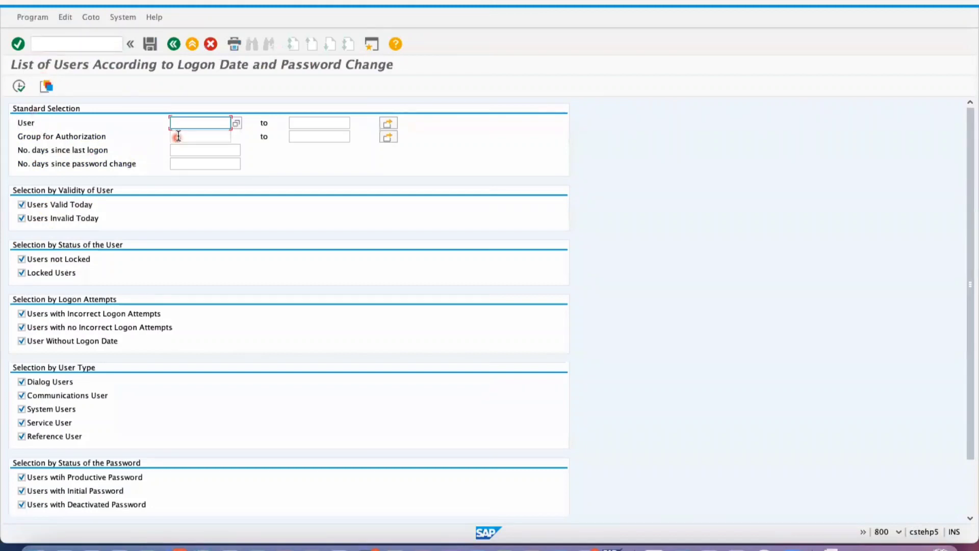
pyautogui.moveTo(192, 132)
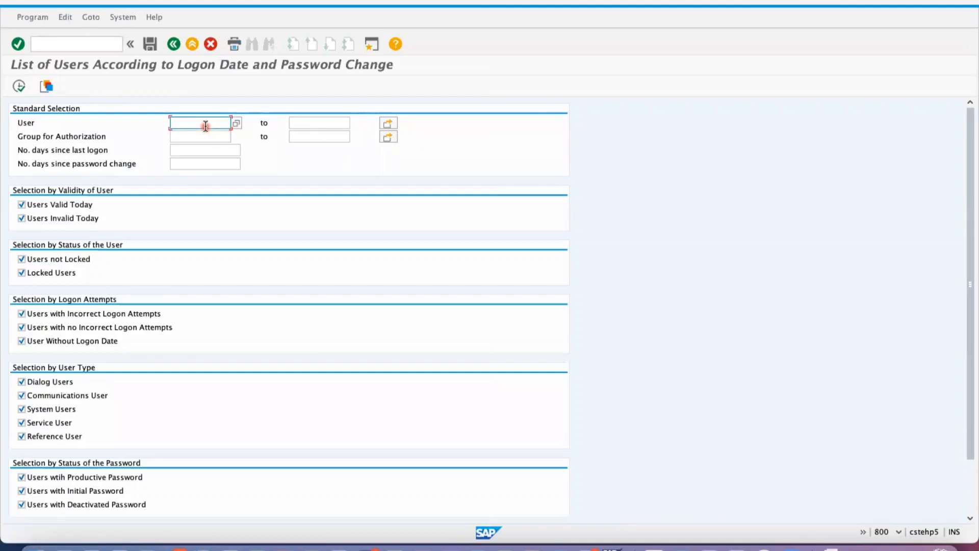
# - Set the User selection criterion to SAPEXT48 from the input history
pyautogui.click(200, 122)
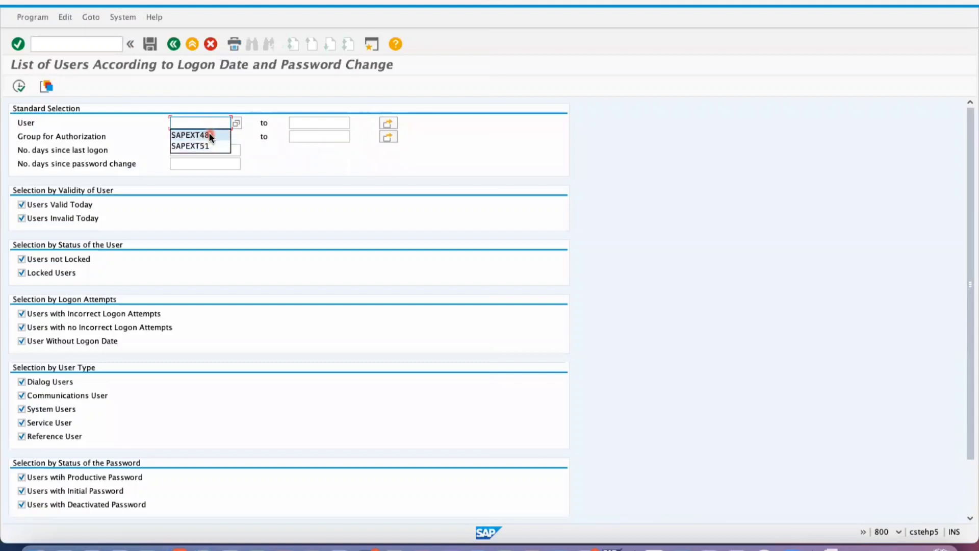
pyautogui.click(189, 134)
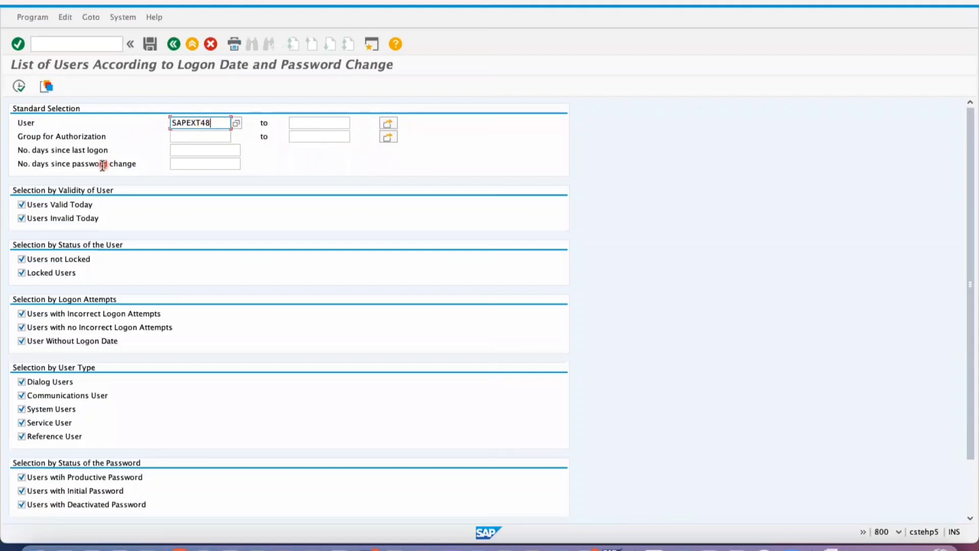
pyautogui.moveTo(33, 141)
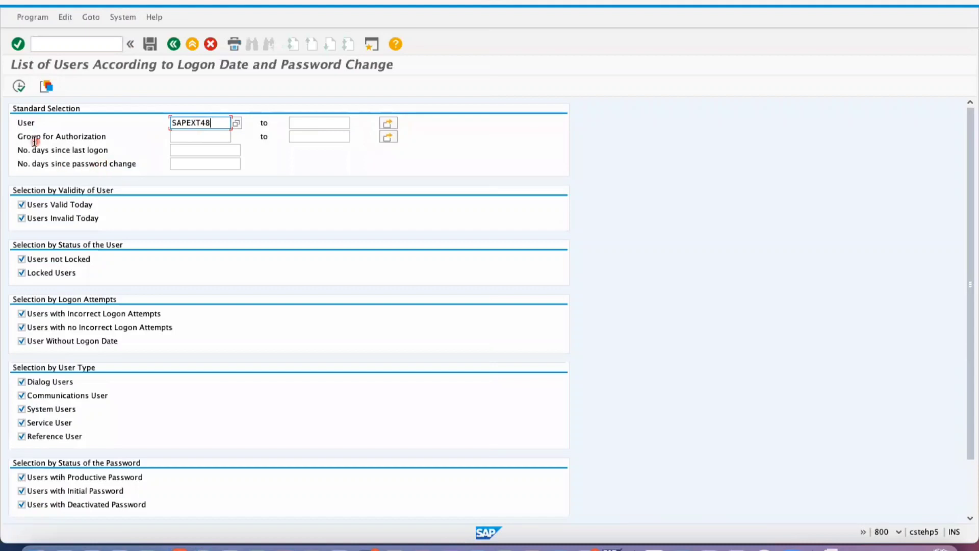
pyautogui.click(18, 85)
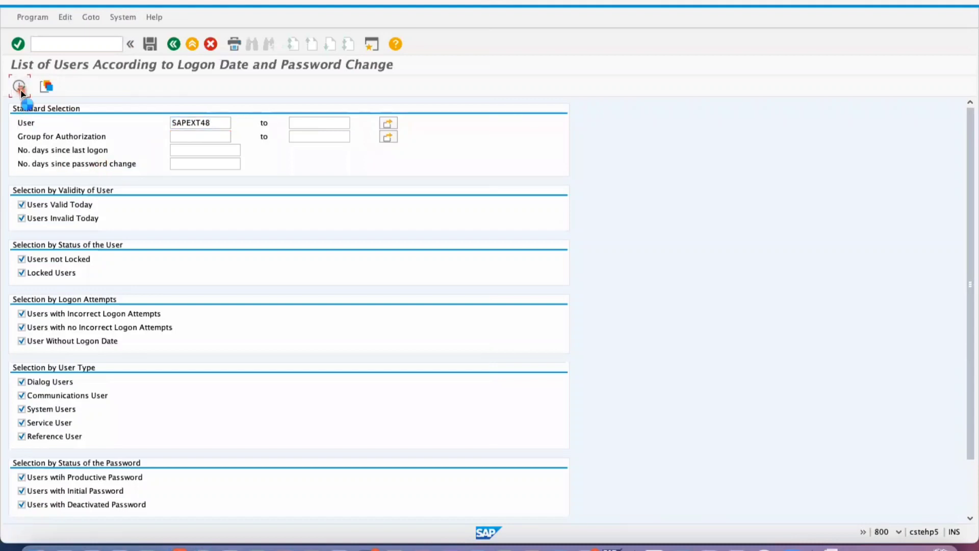
# - Run the report and note SAPEXT48's last logon, 13.03.2022 at 13:26:57
pyautogui.click(18, 86)
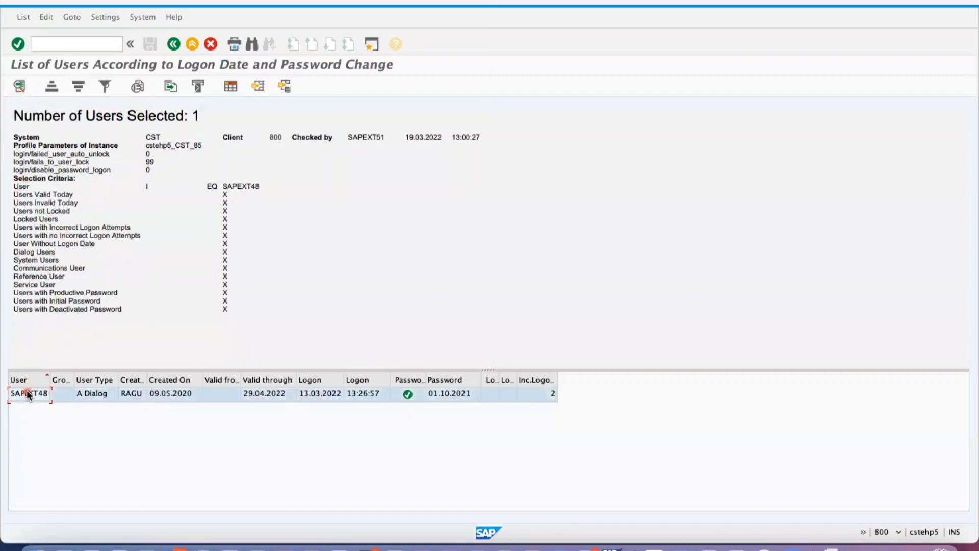
pyautogui.moveTo(331, 399)
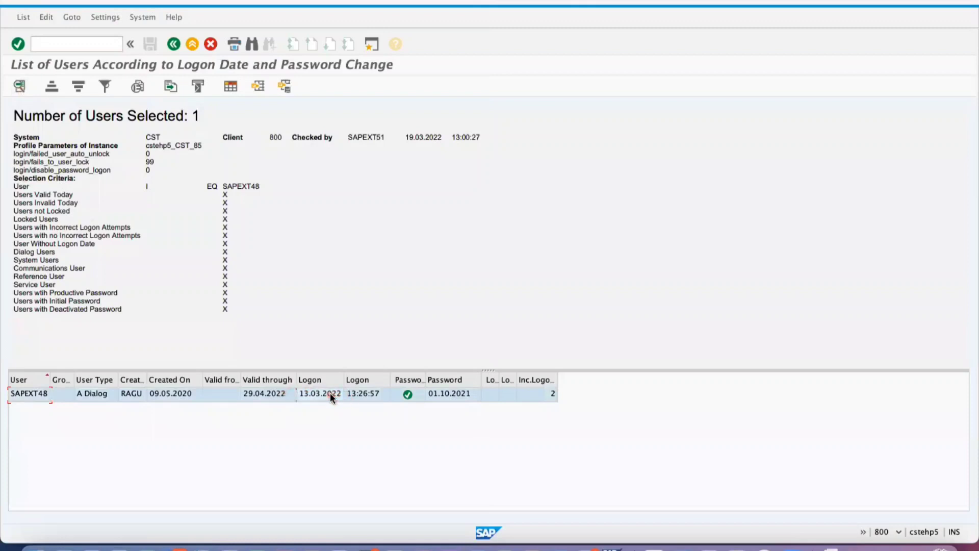
pyautogui.click(319, 394)
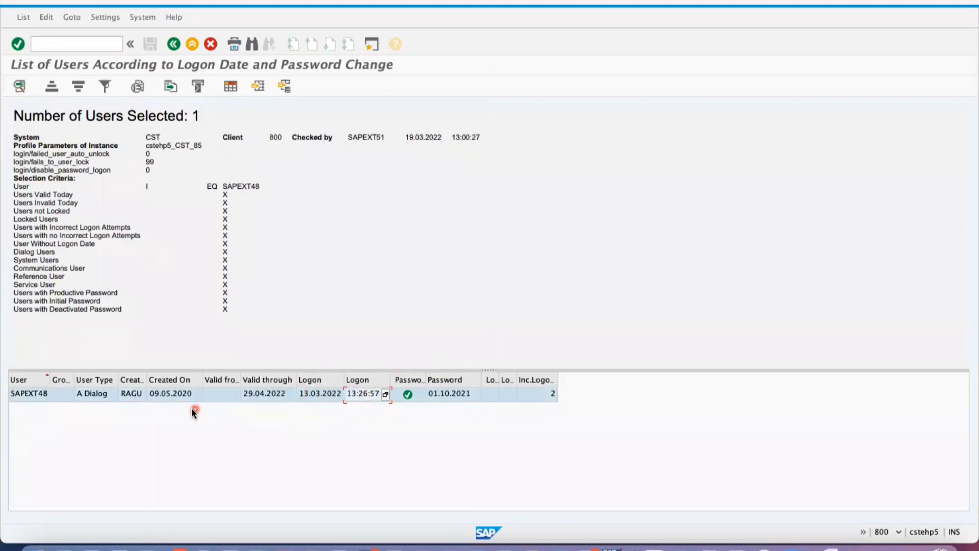
pyautogui.moveTo(327, 382)
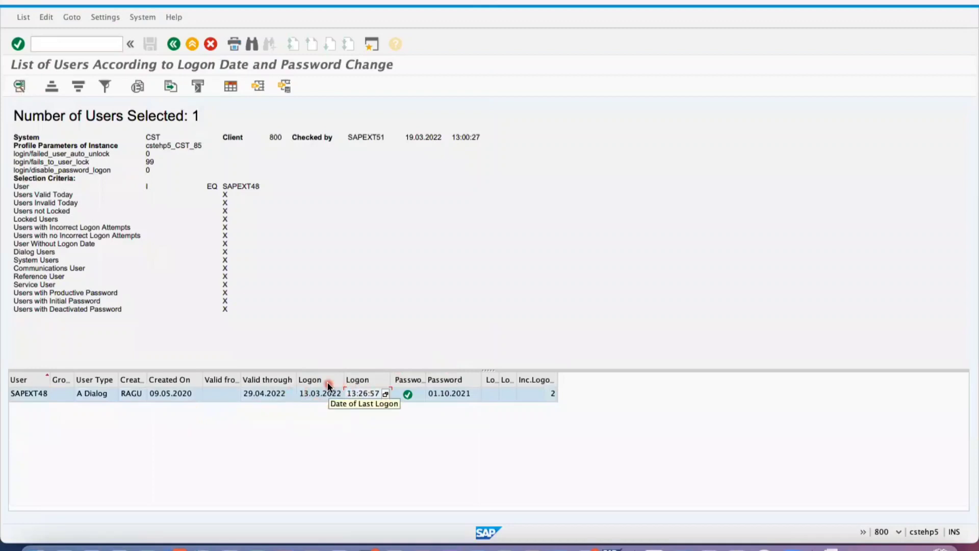
pyautogui.moveTo(50, 253)
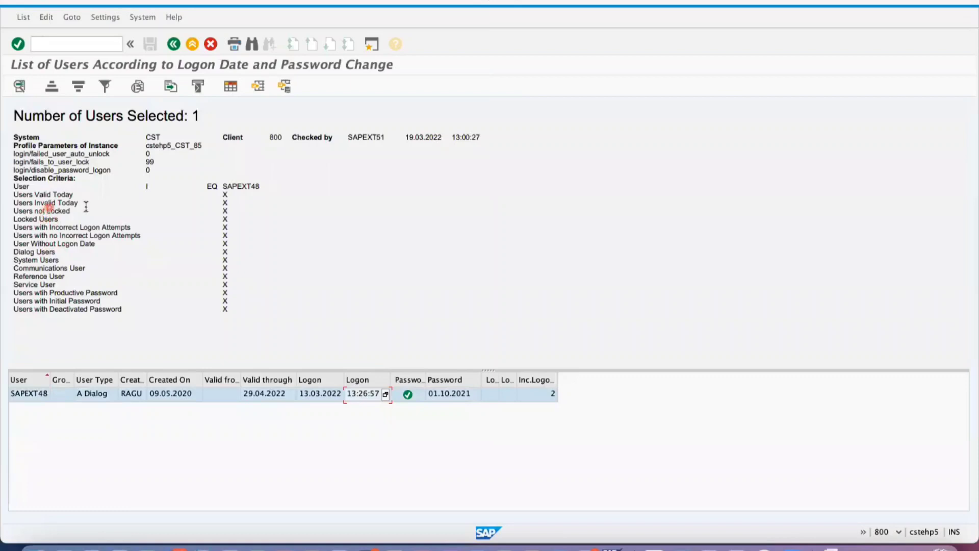
pyautogui.moveTo(159, 112)
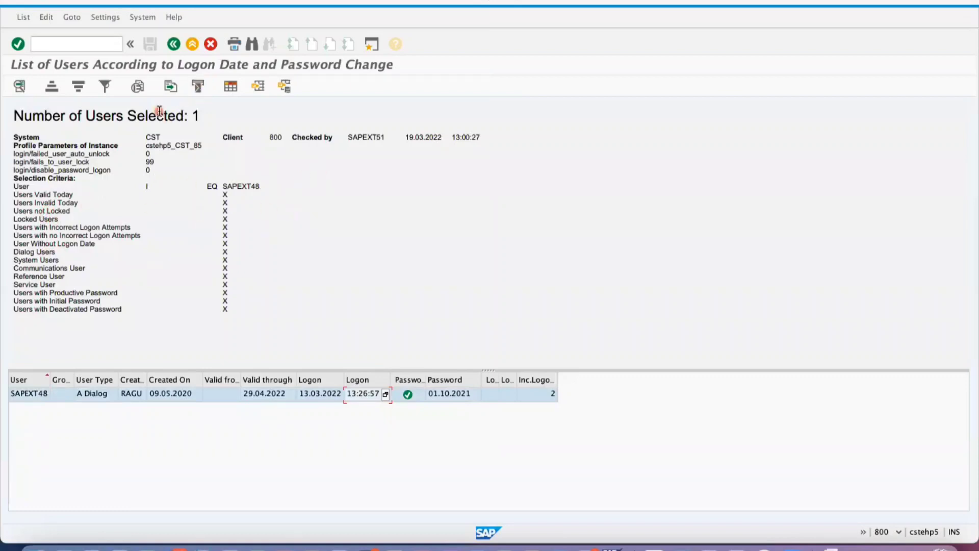
pyautogui.moveTo(173, 44)
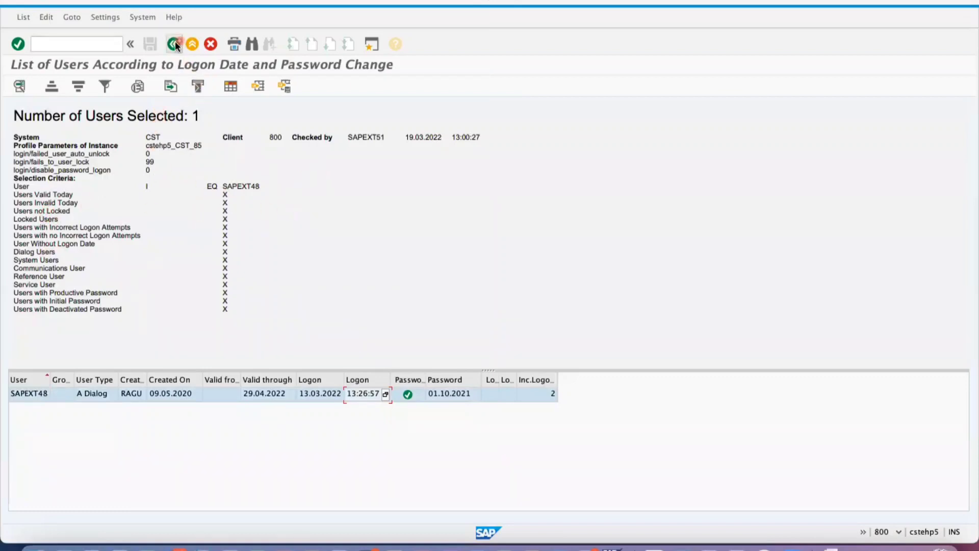
# - Return to the selection screen and add SAPEXT02 as a second single value beside SAPEXT48
pyautogui.click(173, 44)
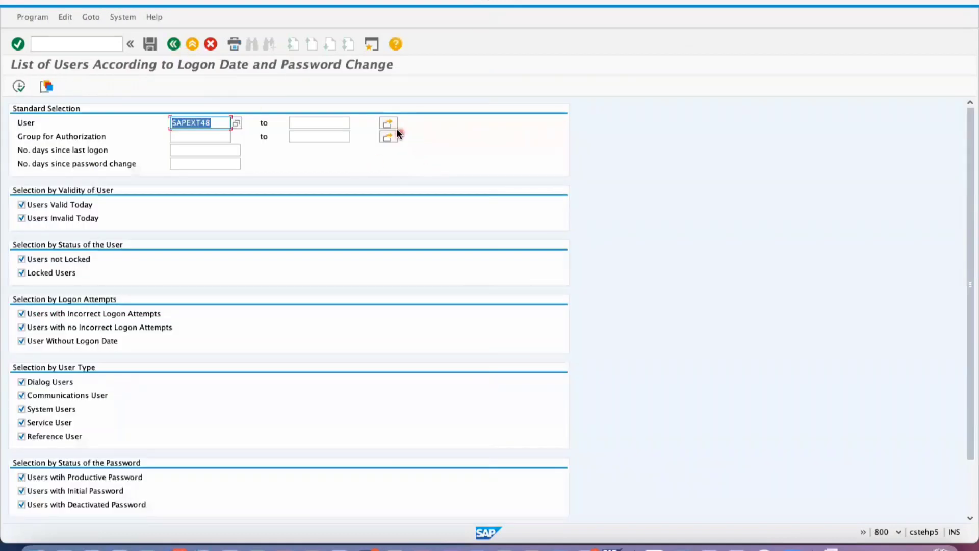
pyautogui.click(388, 124)
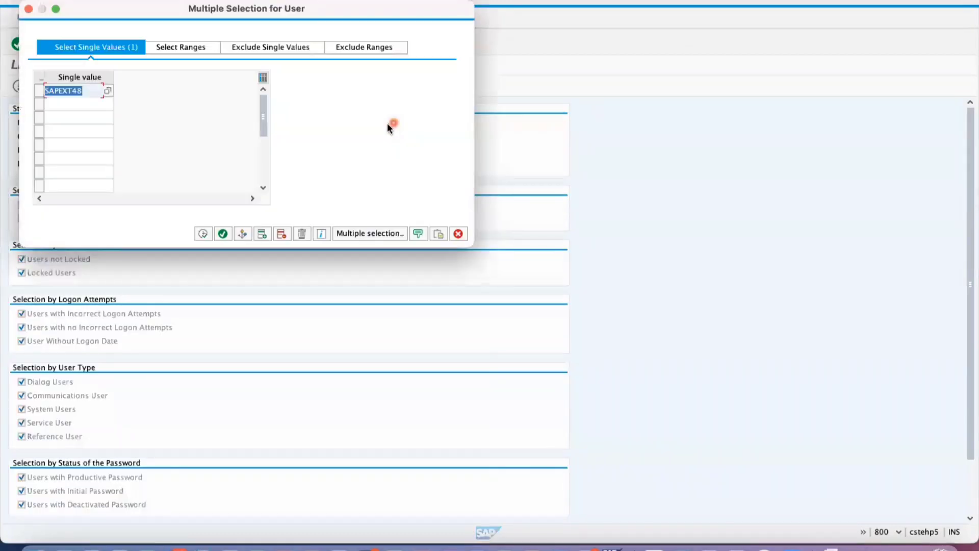
pyautogui.write('SAPEXT0')
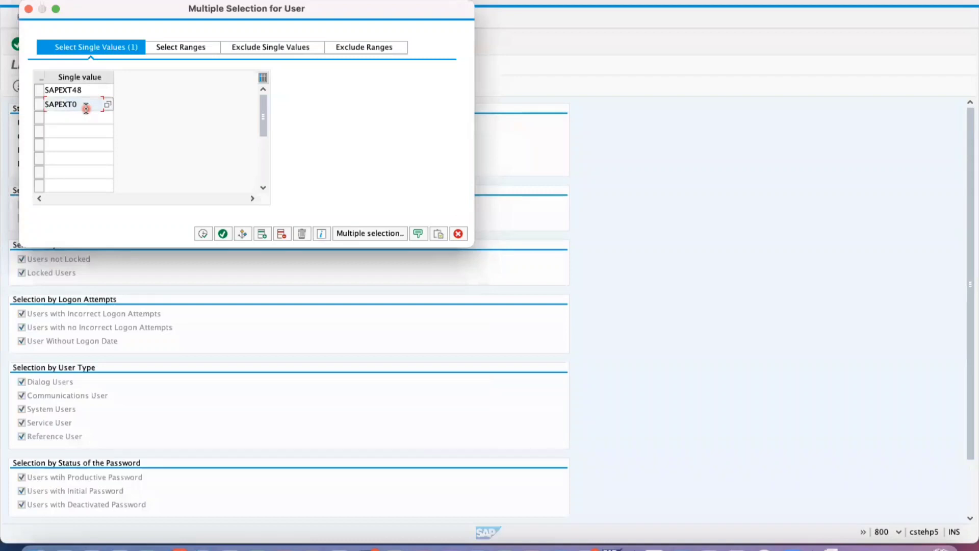
pyautogui.write('2')
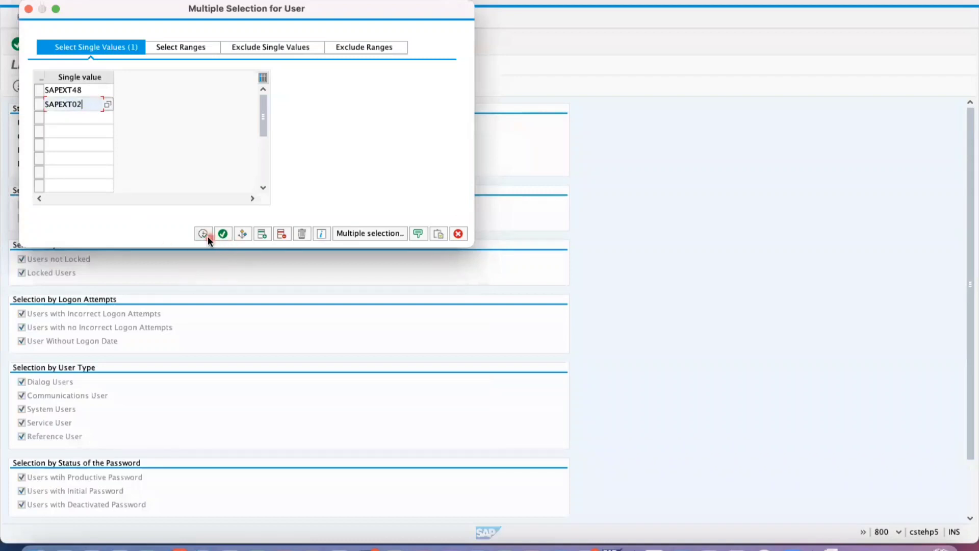
pyautogui.click(223, 233)
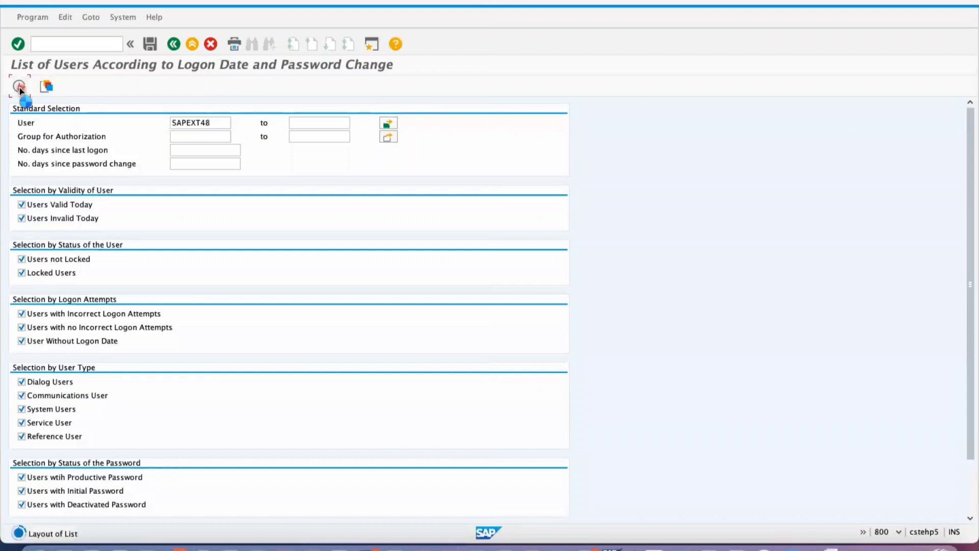
# - Rerun the report listing SAPEXT02 (15.03.2022 17:01:44) and SAPEXT48 (13.03.2022 13:26:57)
pyautogui.click(18, 86)
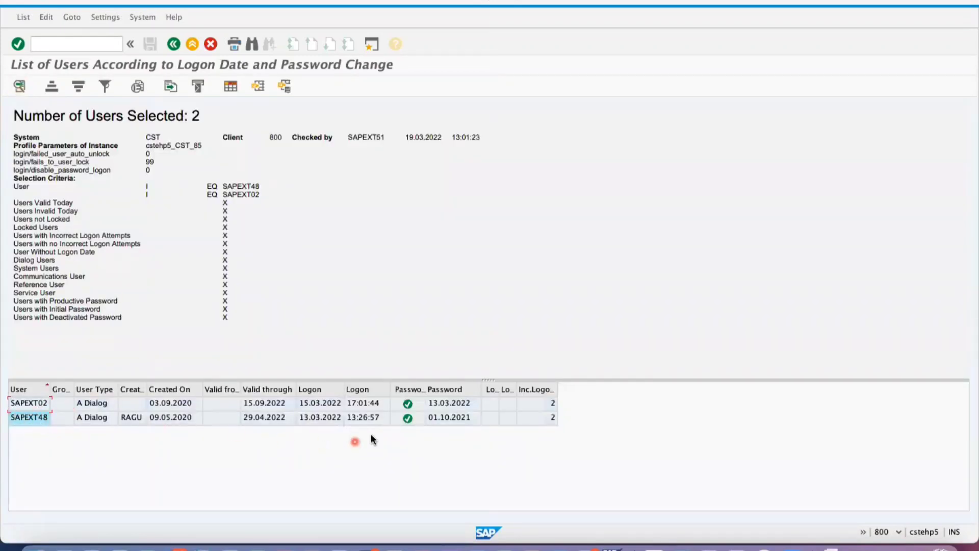
pyautogui.moveTo(342, 424)
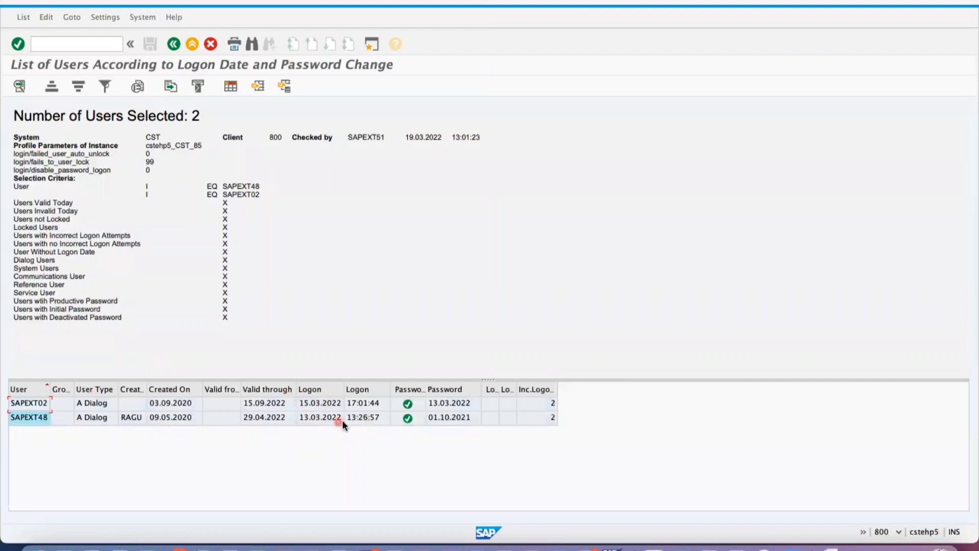
pyautogui.moveTo(325, 372)
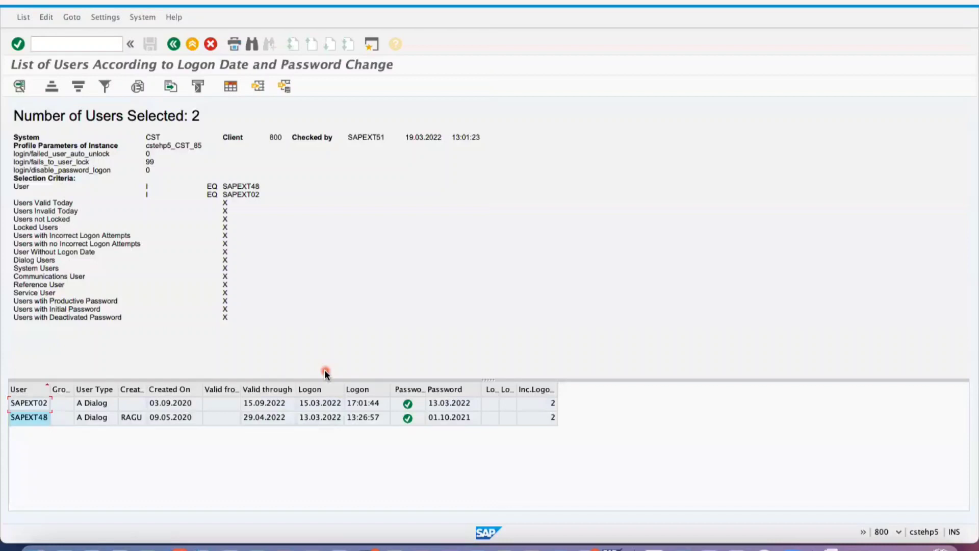
pyautogui.moveTo(318, 426)
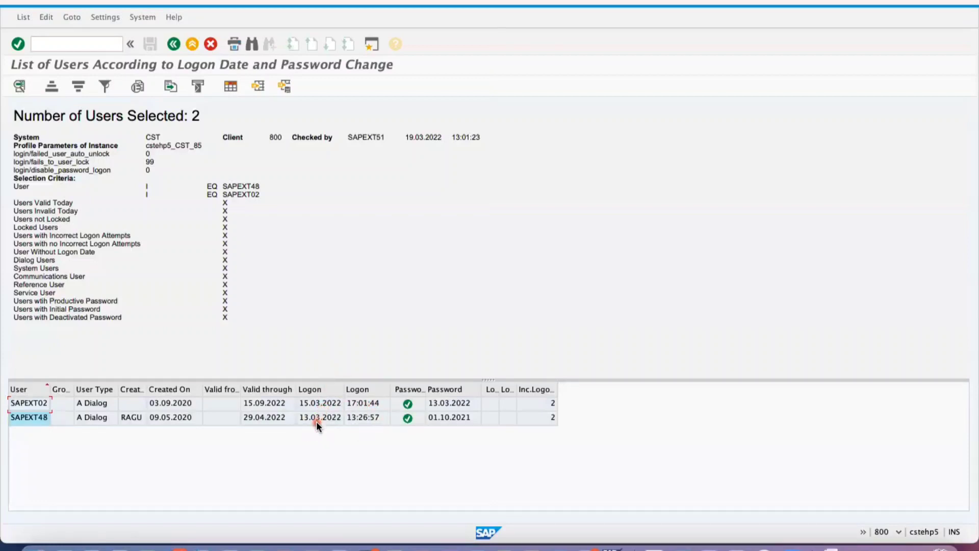
pyautogui.moveTo(218, 320)
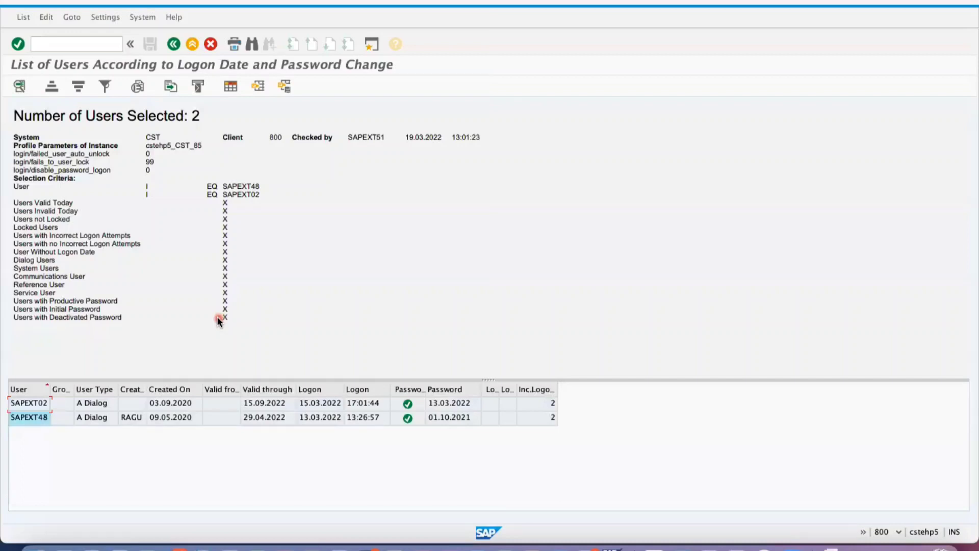
pyautogui.moveTo(246, 253)
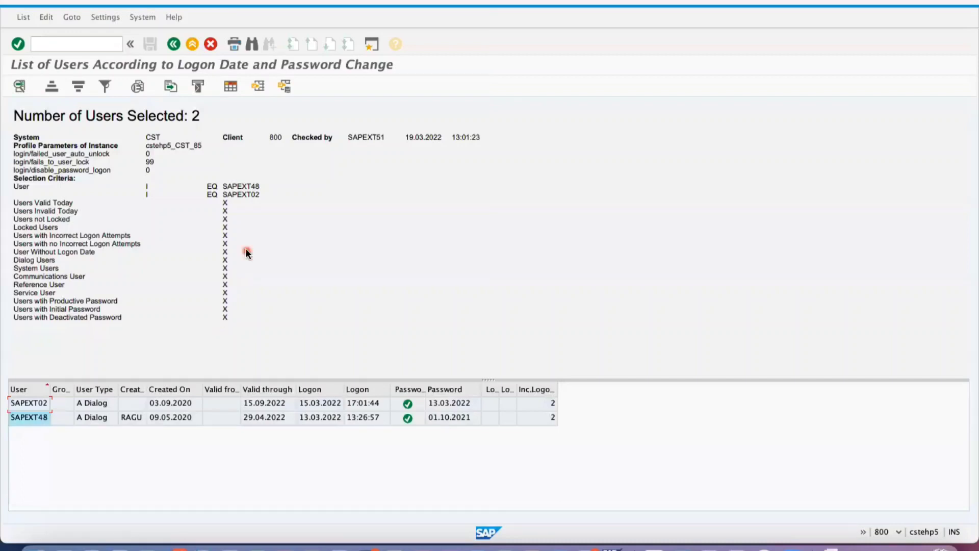